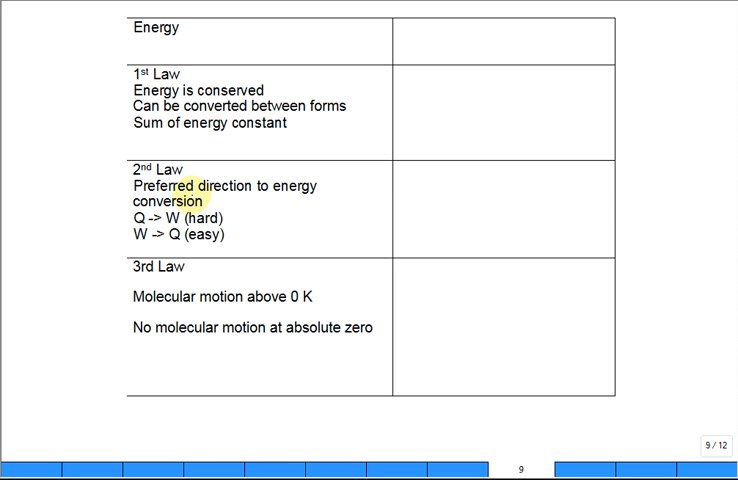
Step: Advance from slide 9 to slide 12, revealing each law's gambling analogy through the 3rd law
{"action": "left_click", "coordinate": [190, 192]}
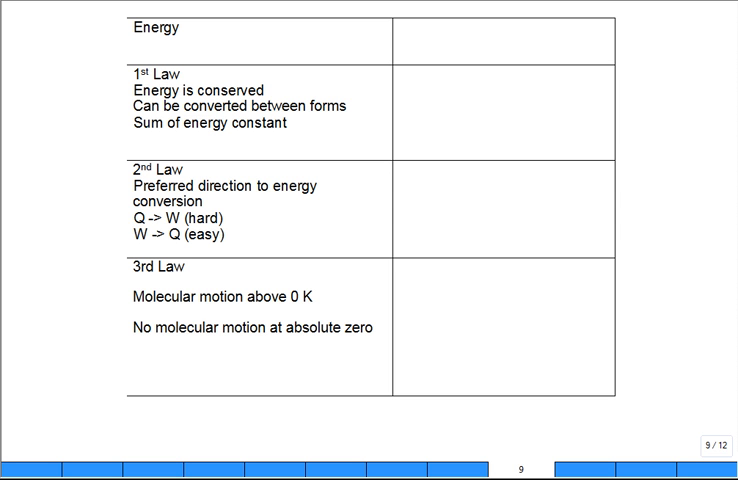
{"action": "double_click", "coordinate": [176, 220]}
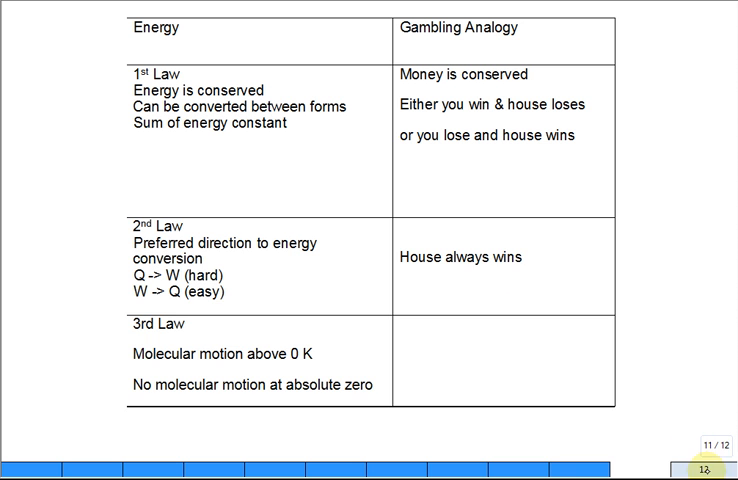
{"action": "left_click", "coordinate": [722, 466]}
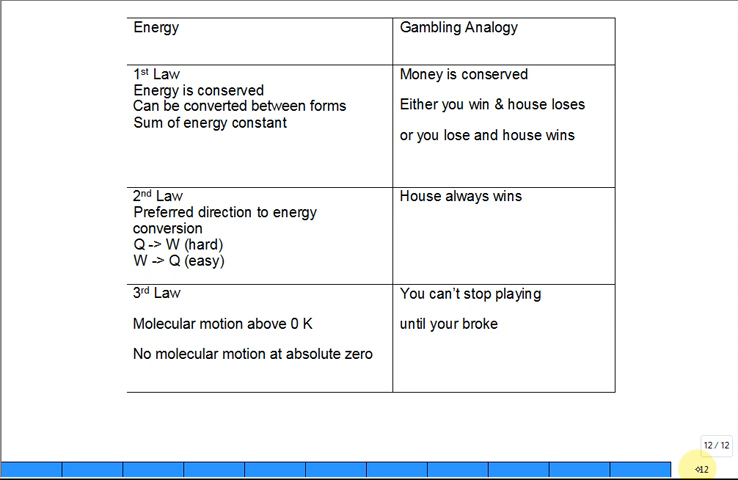